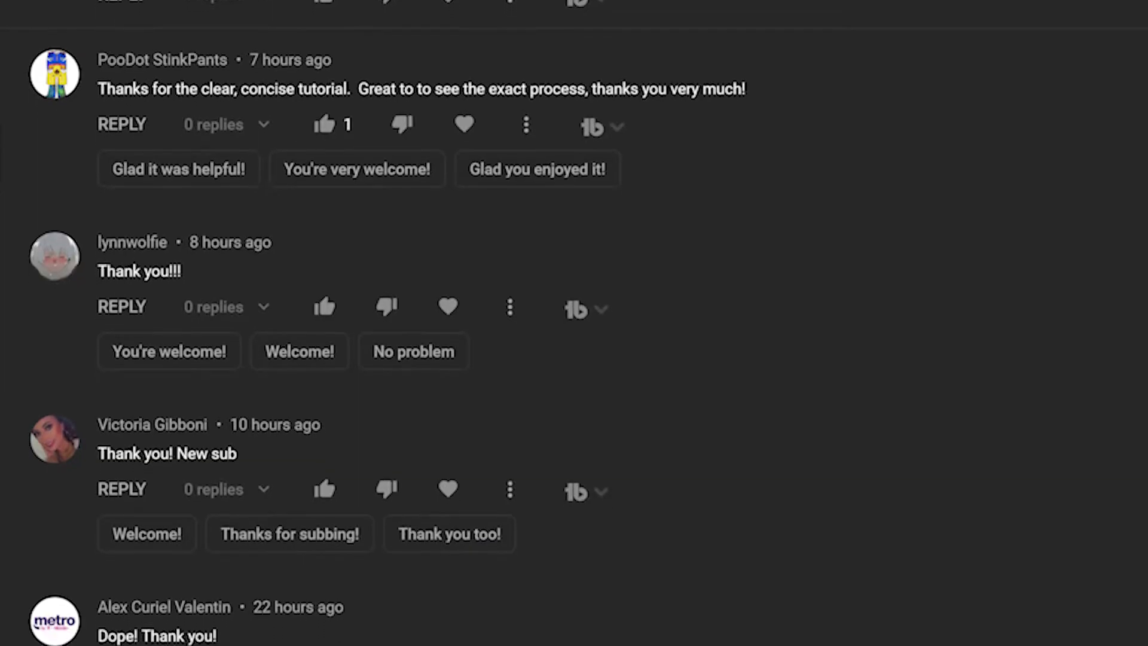
# From a comment's TubeBuddy dropdown, follow 'None found. CLICK HERE to create one!' to the Canned Responses page.
pyautogui.scroll(-3)
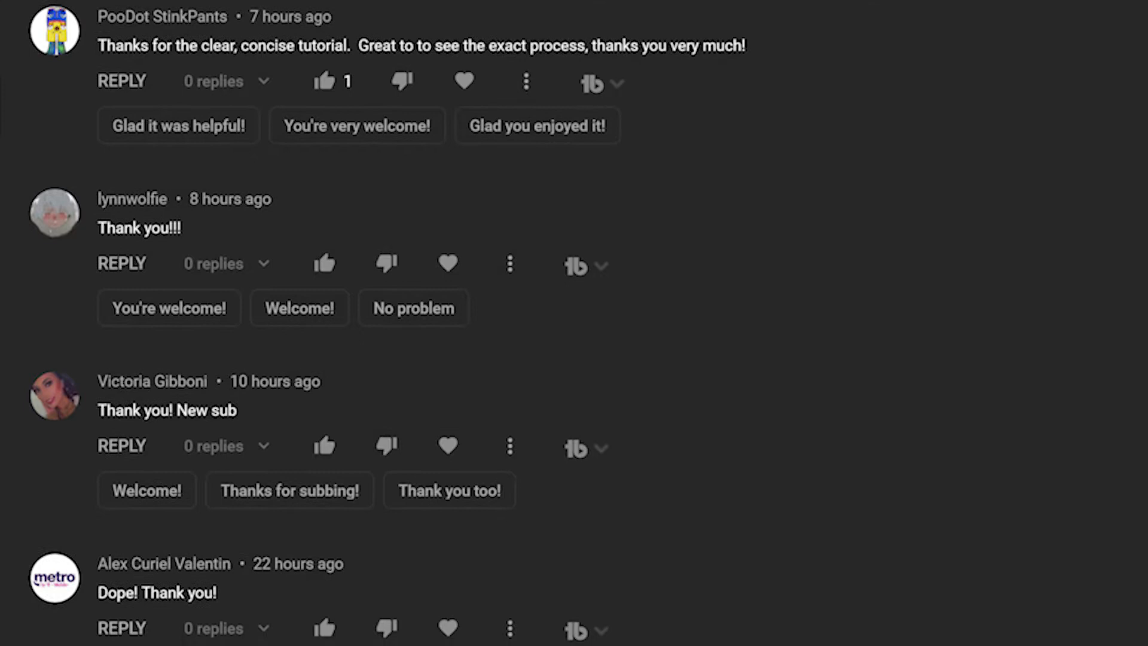
pyautogui.scroll(-3)
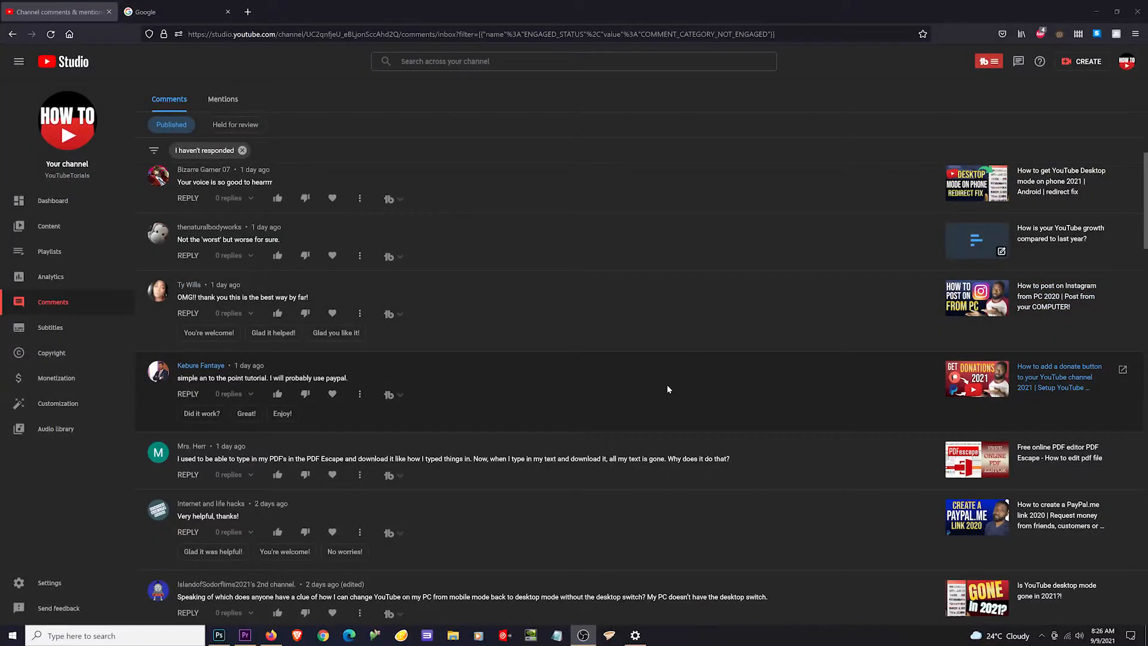
pyautogui.moveTo(484, 372)
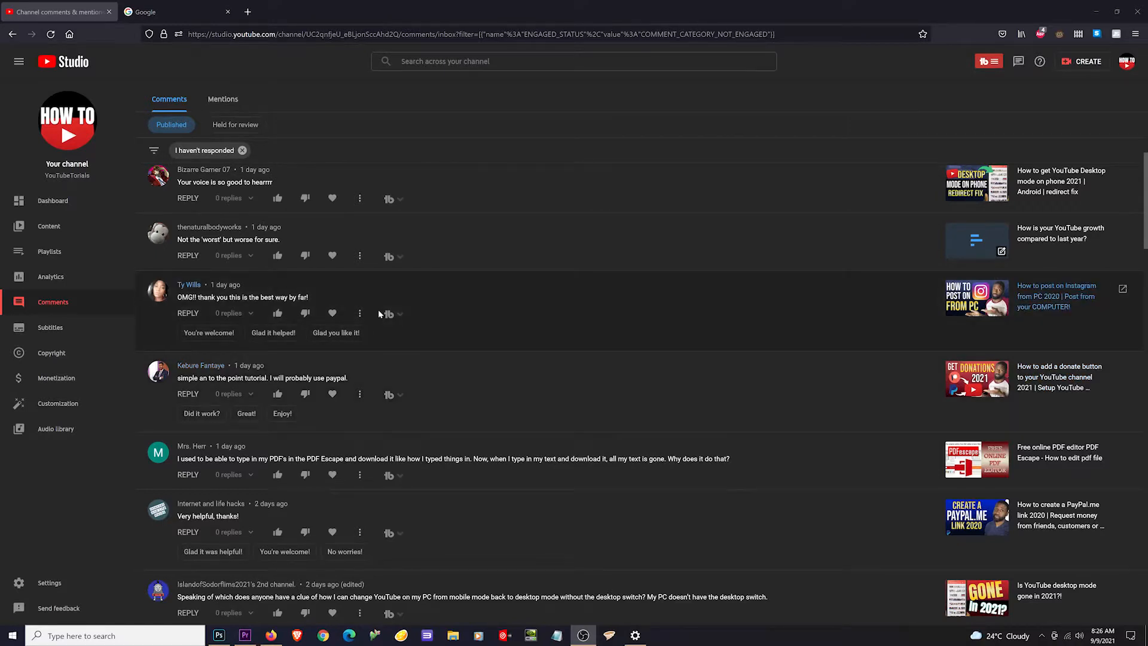
pyautogui.moveTo(379, 258)
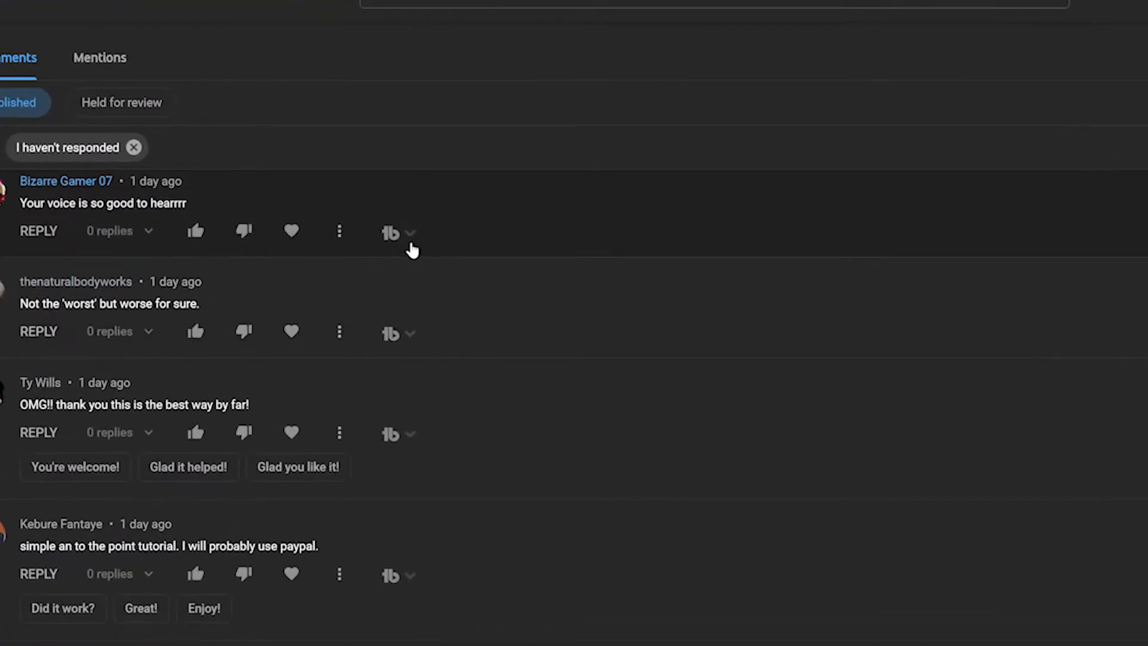
pyautogui.click(399, 233)
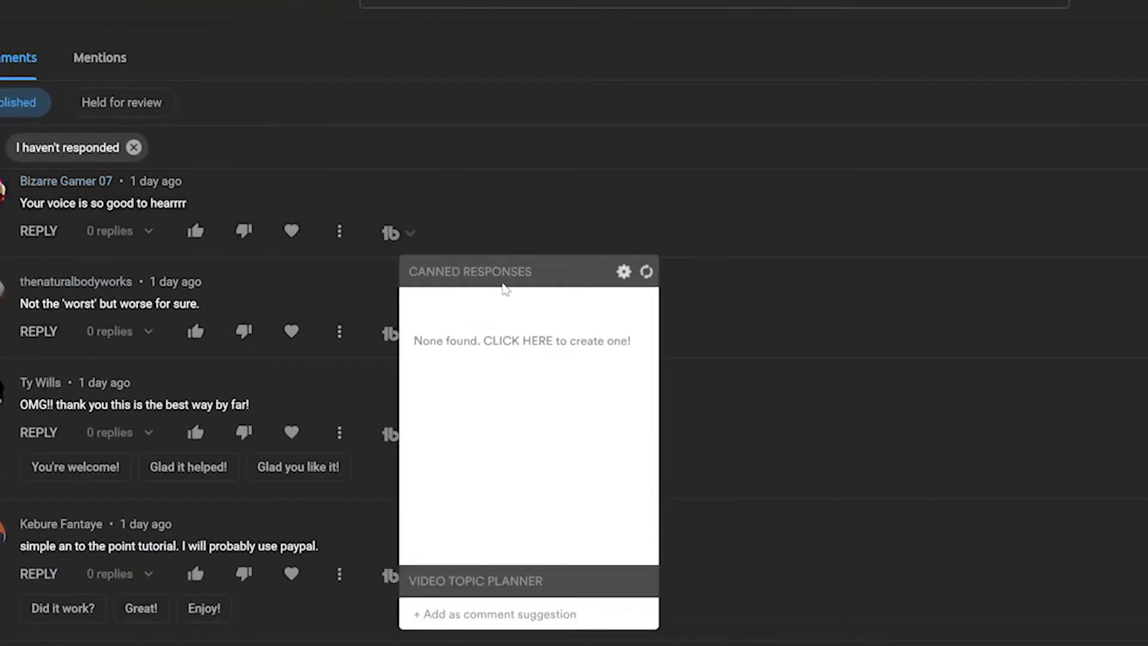
pyautogui.moveTo(545, 347)
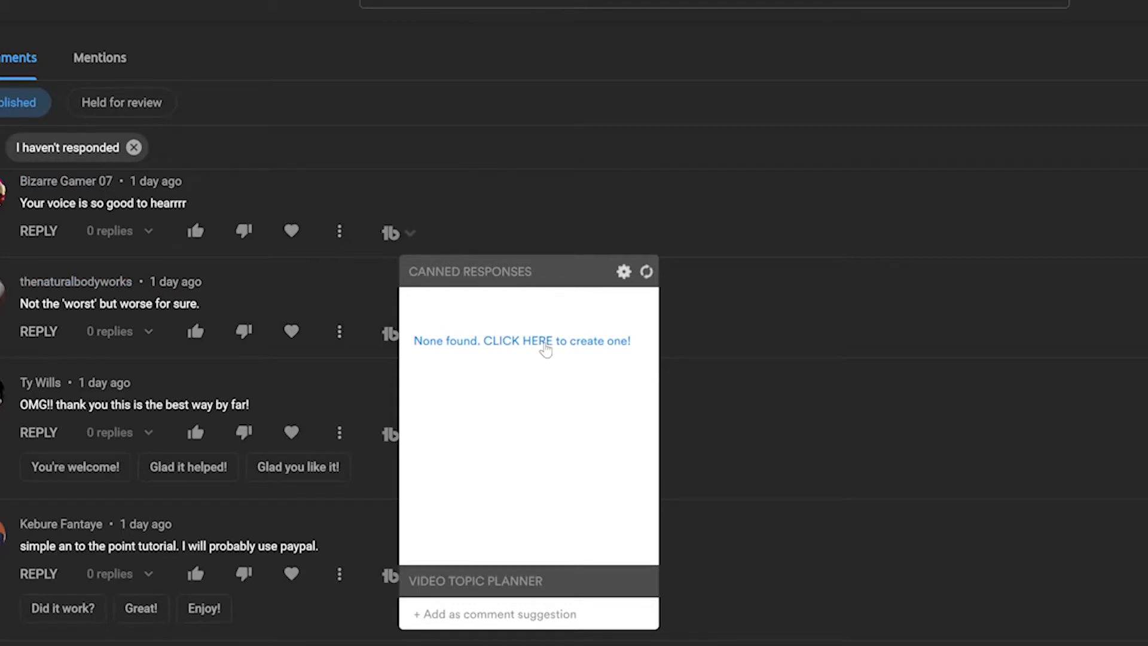
pyautogui.click(521, 341)
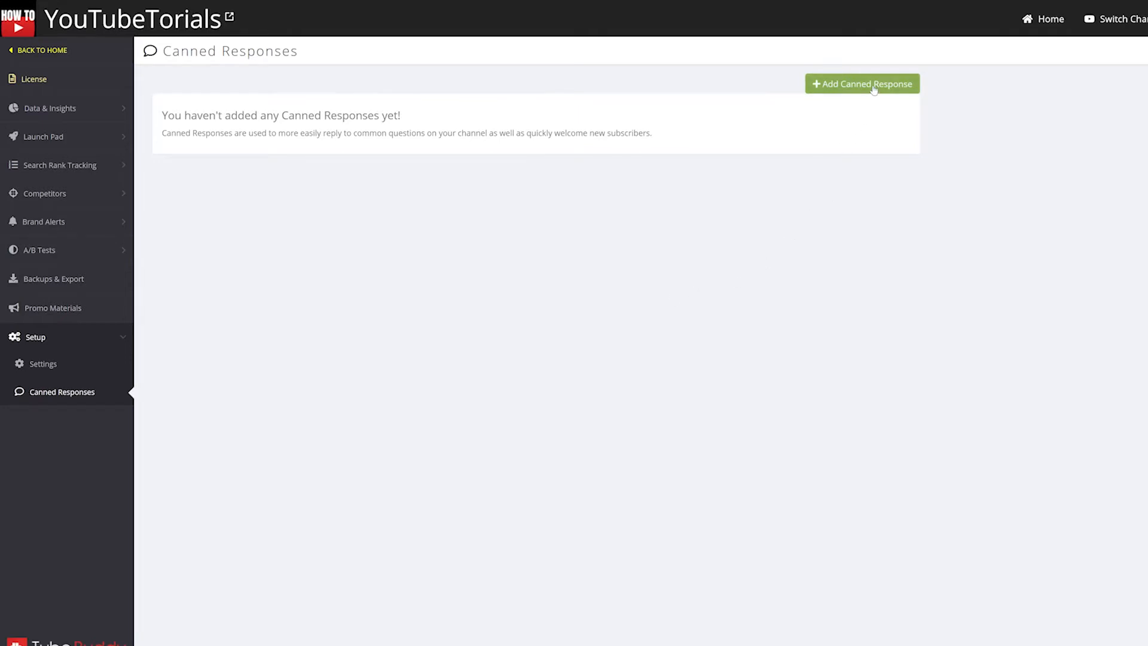
# Add and save a canned response named 'Thanks 1' reading 'Thank you very much'.
pyautogui.click(862, 84)
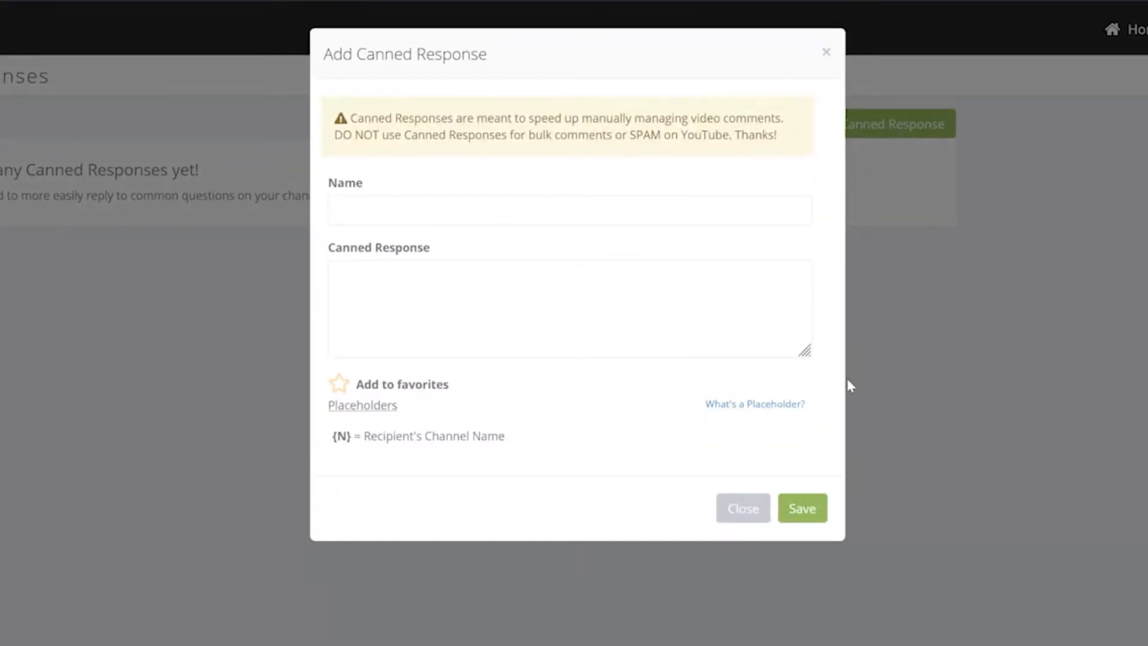
pyautogui.moveTo(553, 191)
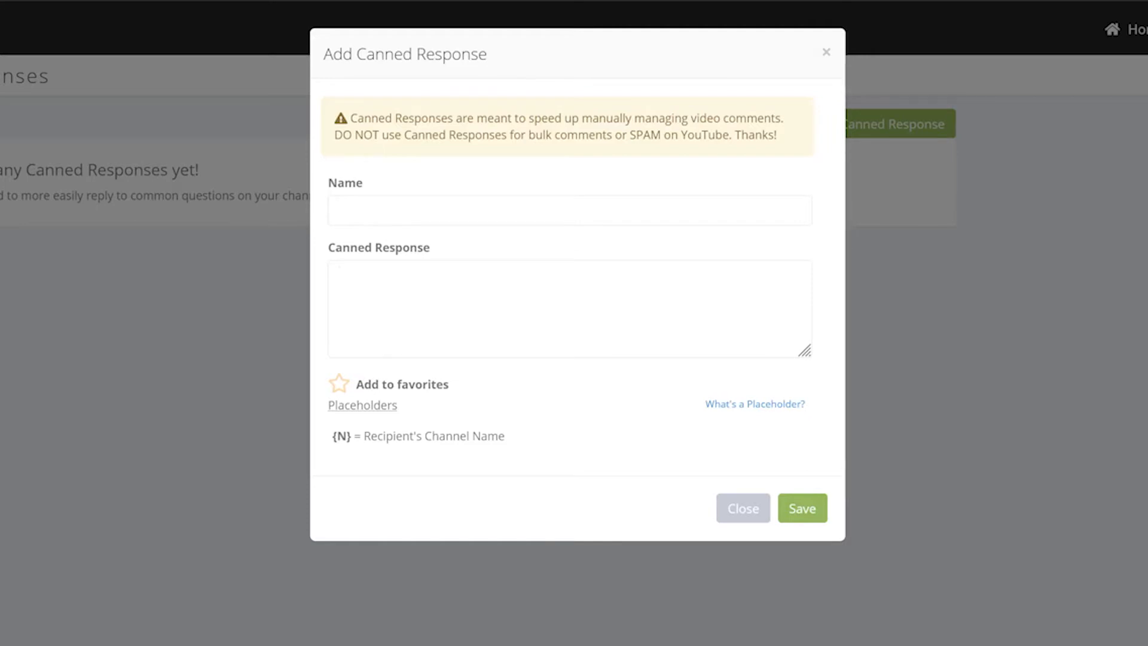
pyautogui.write('Thank you very mu')
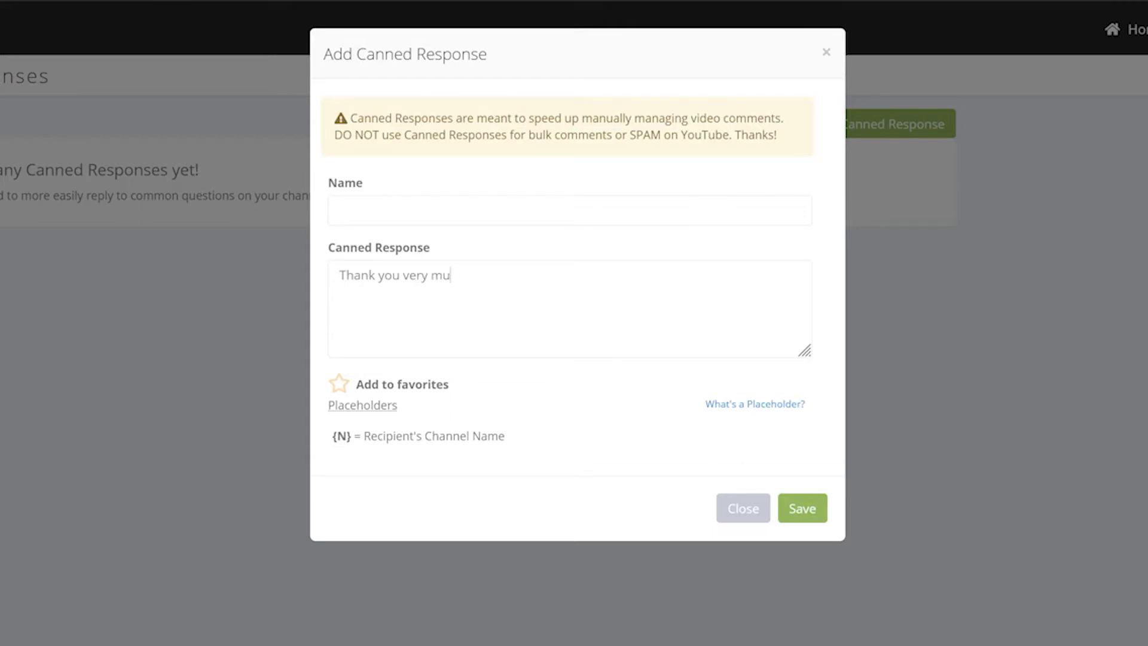
pyautogui.write('Thanks 1')
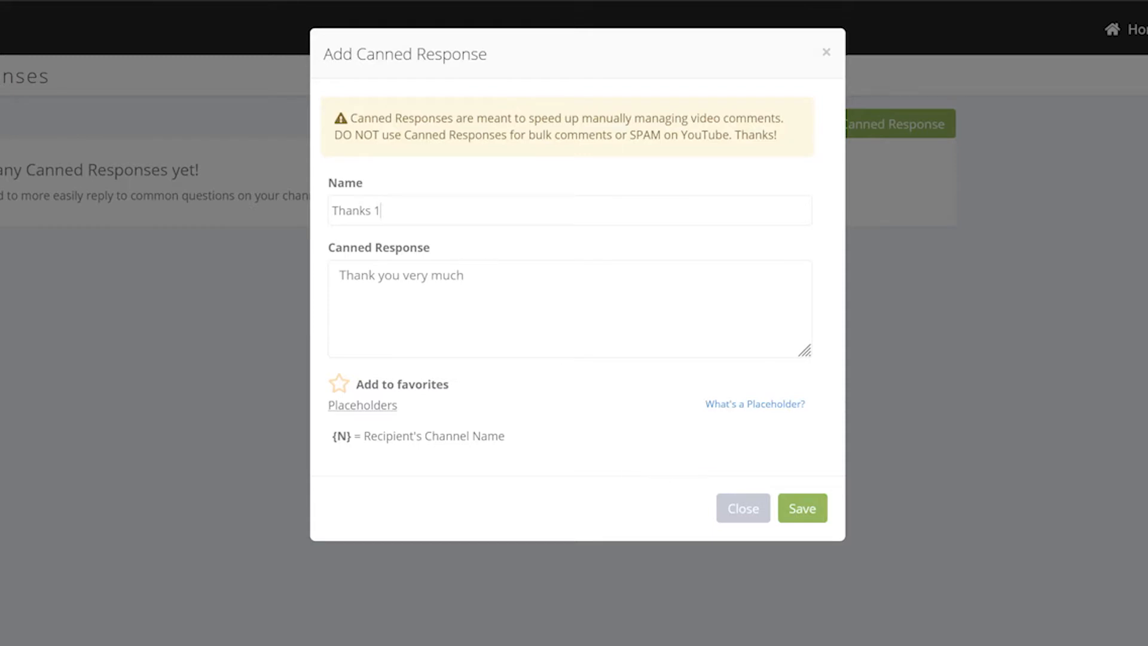
pyautogui.click(802, 507)
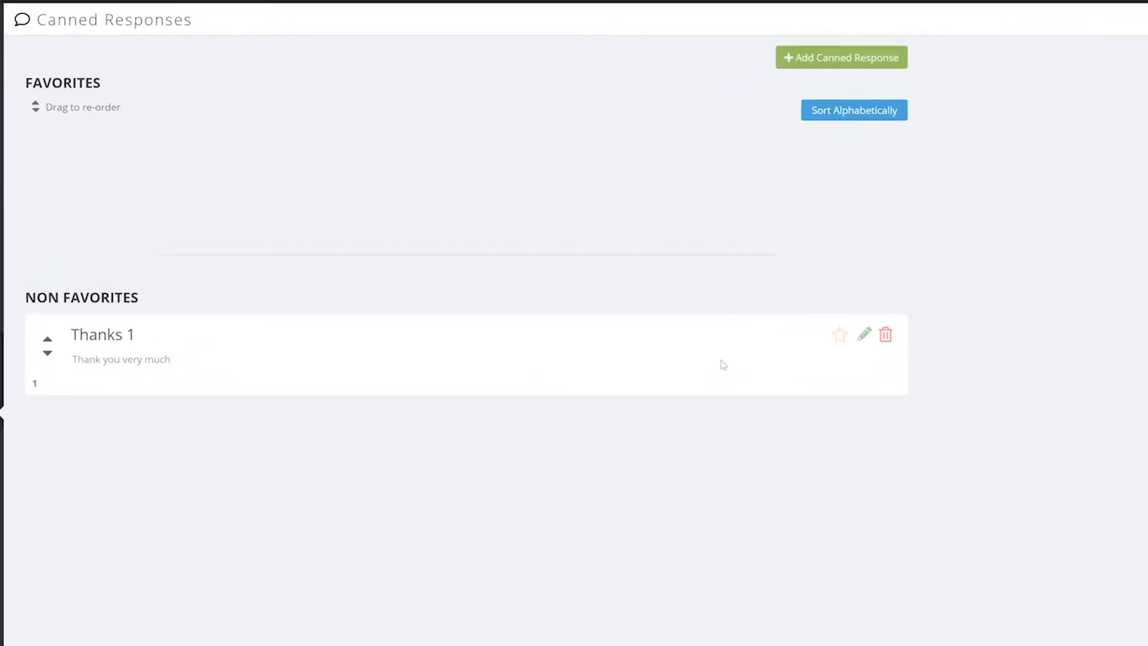
pyautogui.scroll(-3)
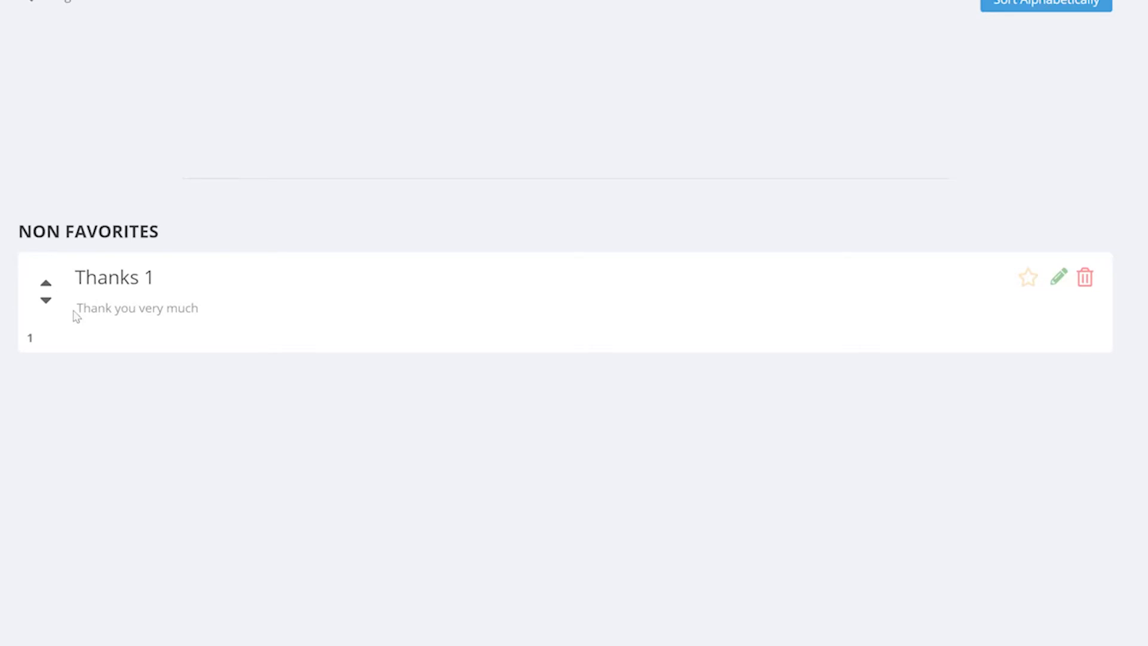
# Add a second canned response starting 'Always happy to hear my vi...' and move to its Name field.
pyautogui.click(860, 83)
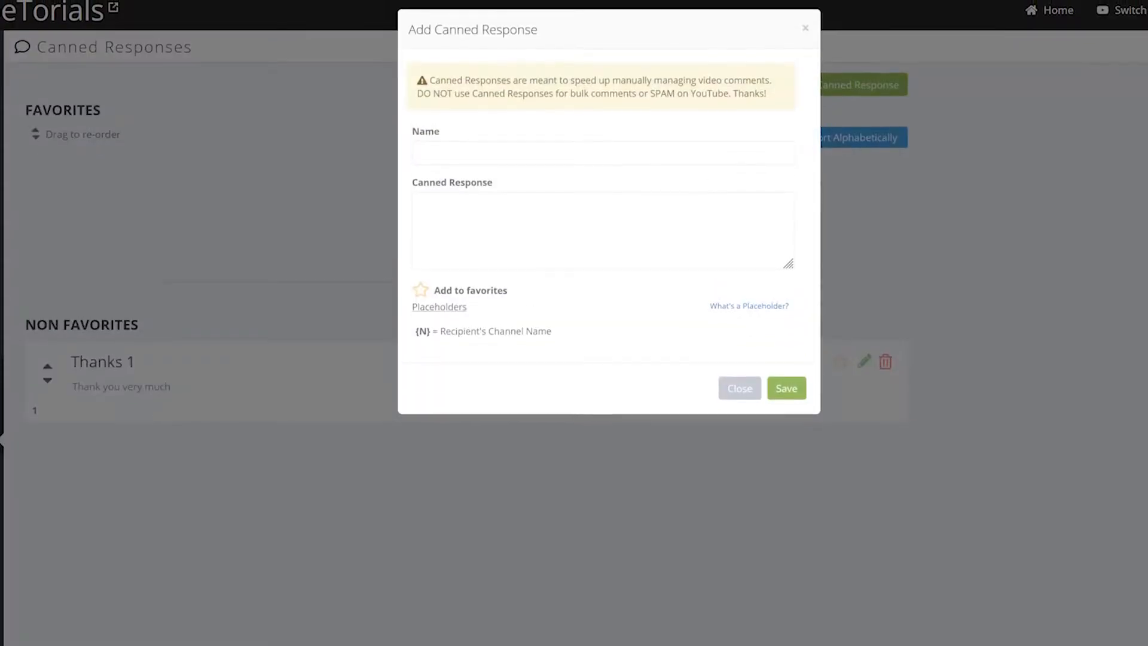
pyautogui.write('Always')
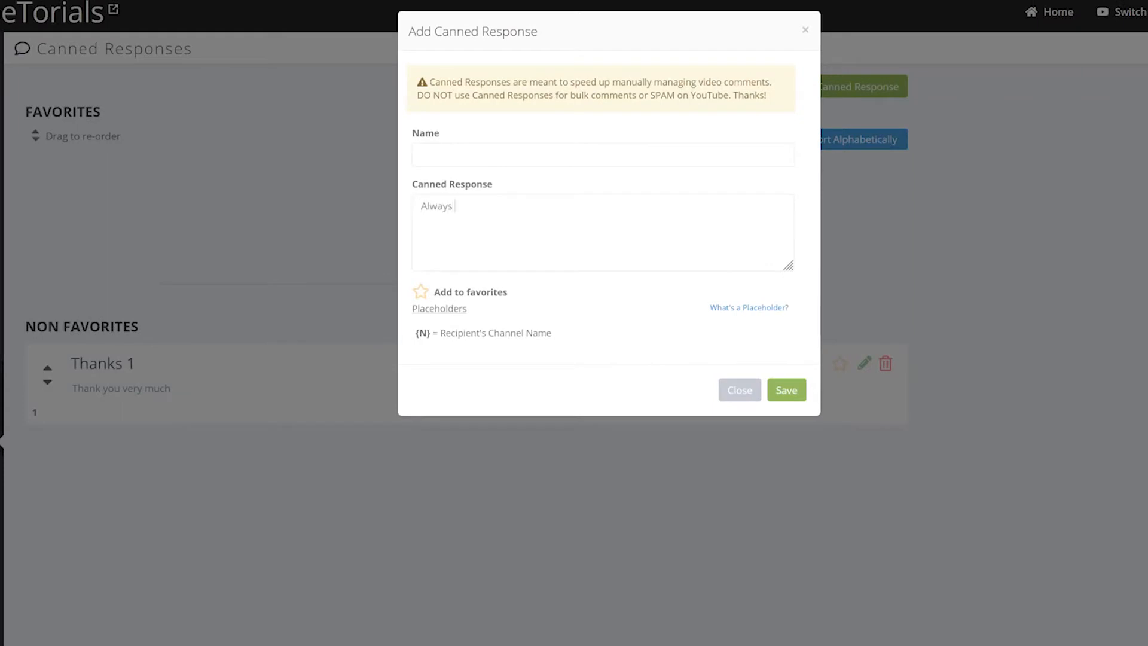
pyautogui.write('happy to hear my videos helped someomne')
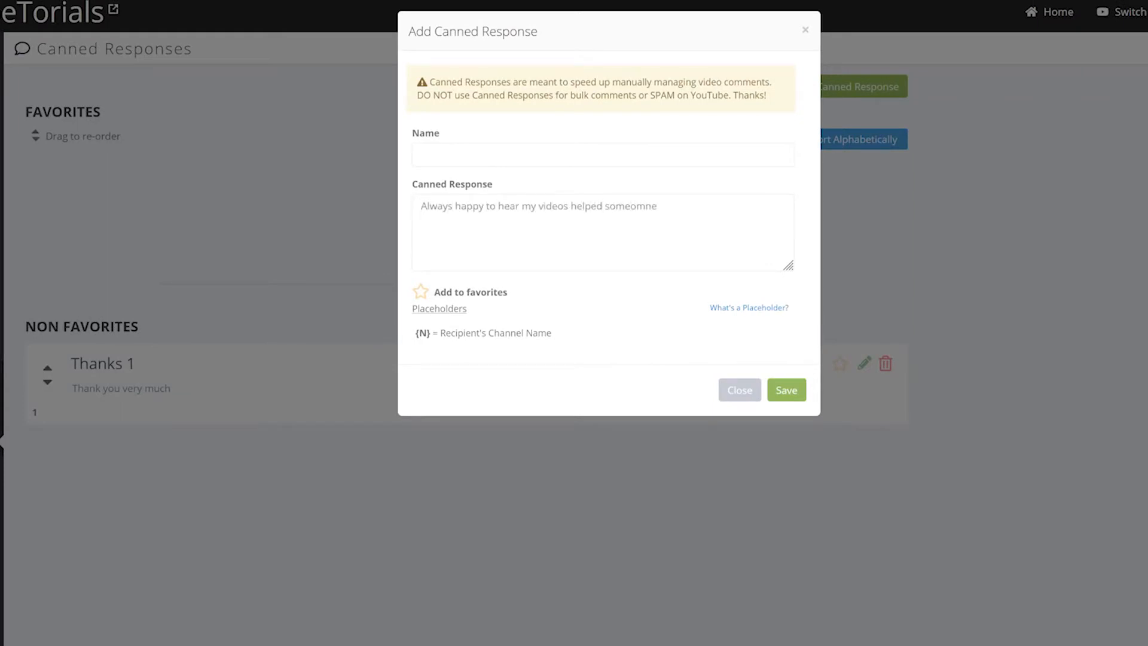
pyautogui.click(786, 390)
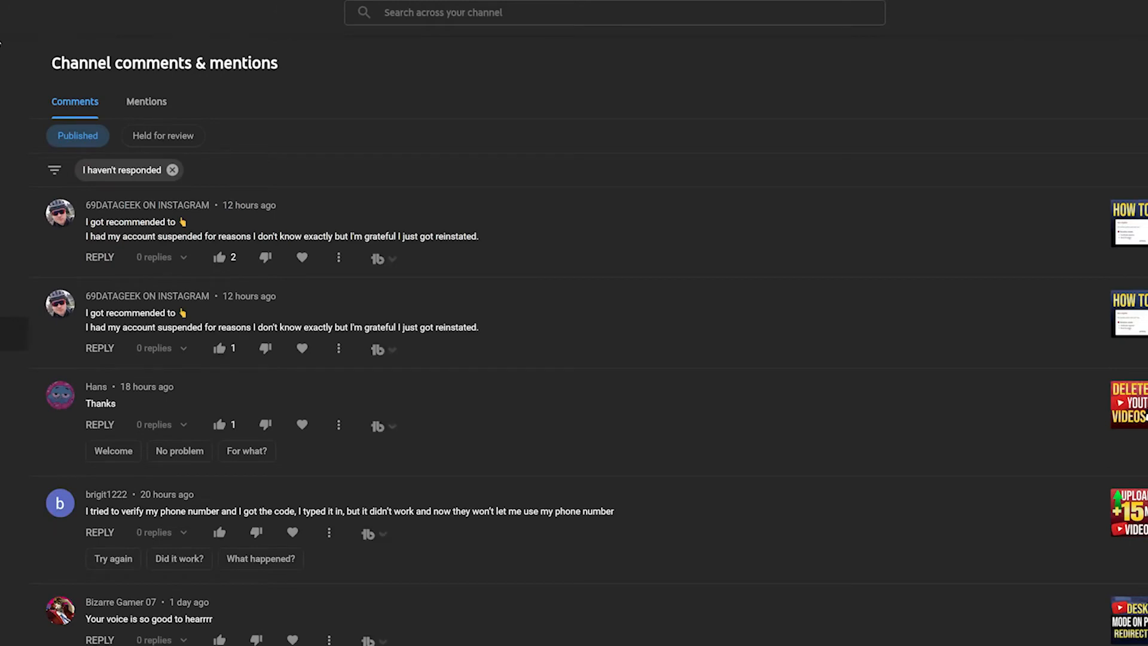
# Show the canned responses menu for Hans's comment, now listing Thanks 1 and thanks 2.
pyautogui.click(379, 425)
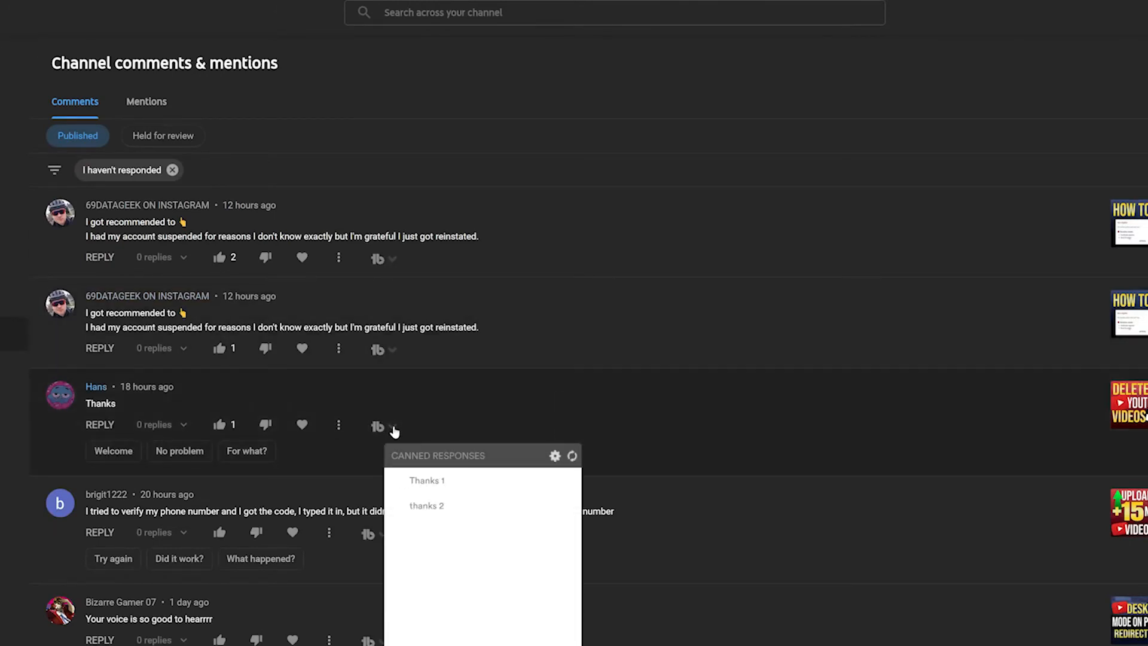
pyautogui.moveTo(449, 513)
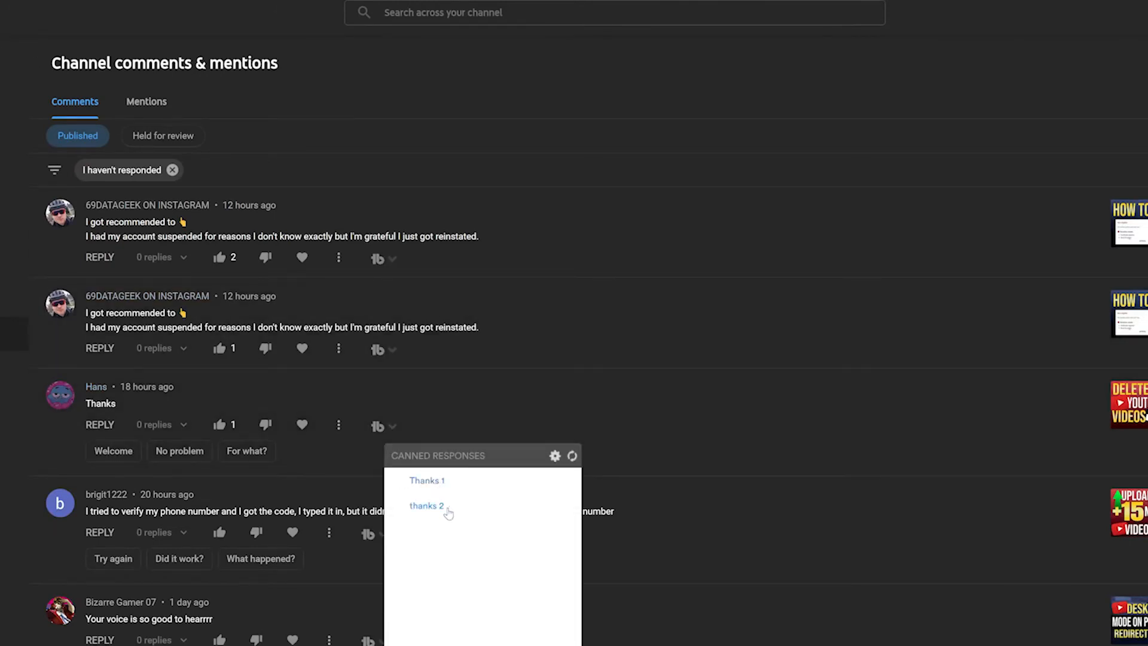